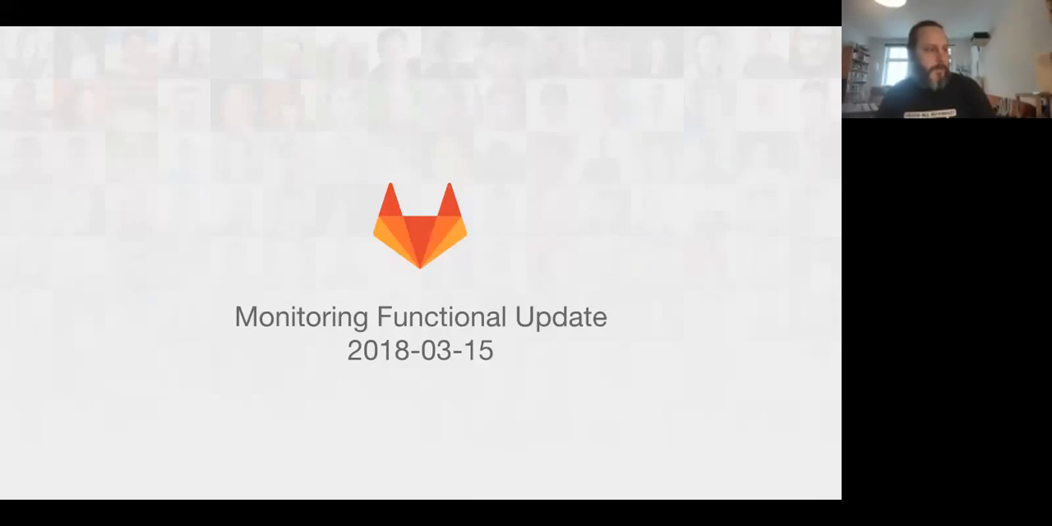
# Advance from the Monitoring Functional Update title slide to the team introduction slide.
pyautogui.press('Right')
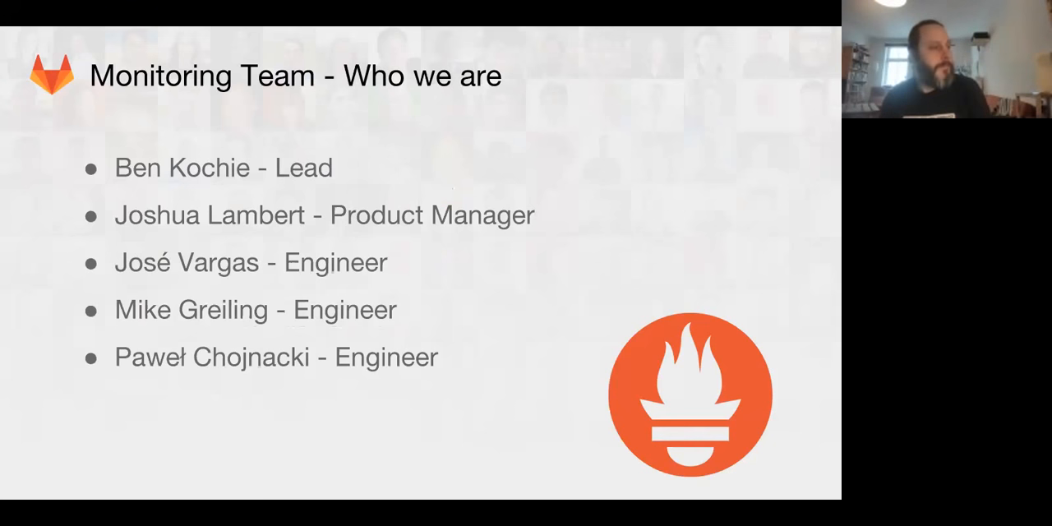
# Advance to the 'What we do' slide covering Prometheus metrics, tracing and logging.
pyautogui.press('Right')
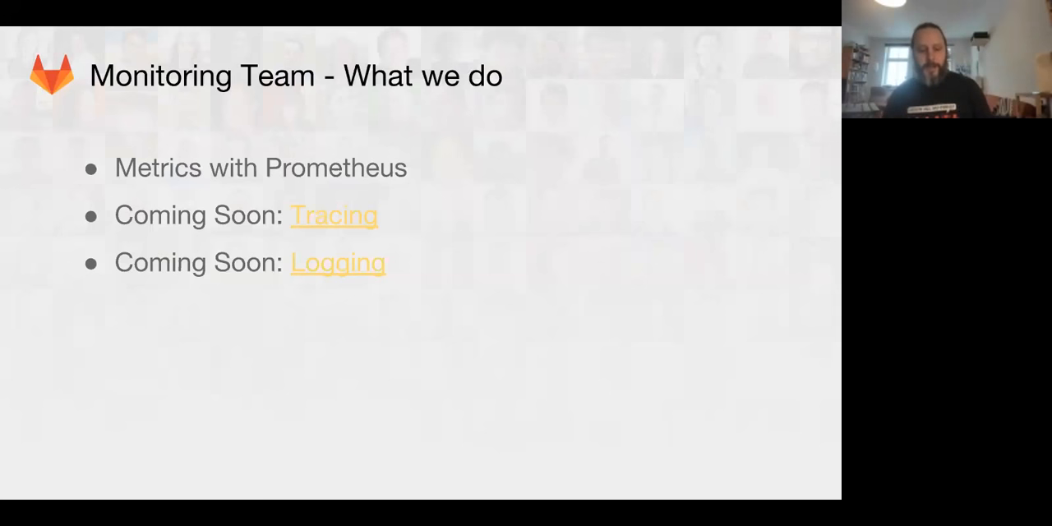
pyautogui.moveTo(371, 108)
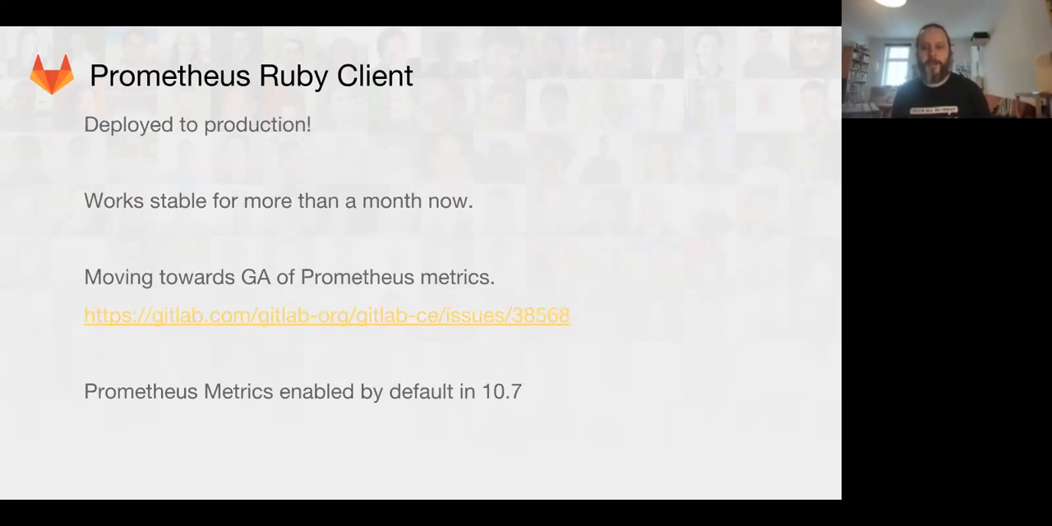
# Move past the Prometheus Ruby Client slide to the '10.7 - Other features' slide.
pyautogui.press('Right')
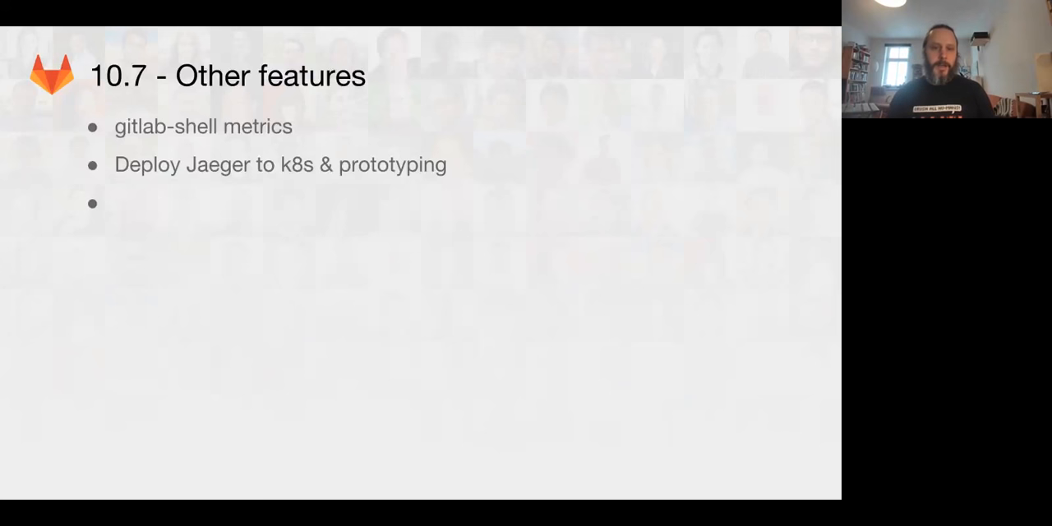
# Advance the slideshow to the final 'Thanks!' slide, slide 10.
pyautogui.press('Right')
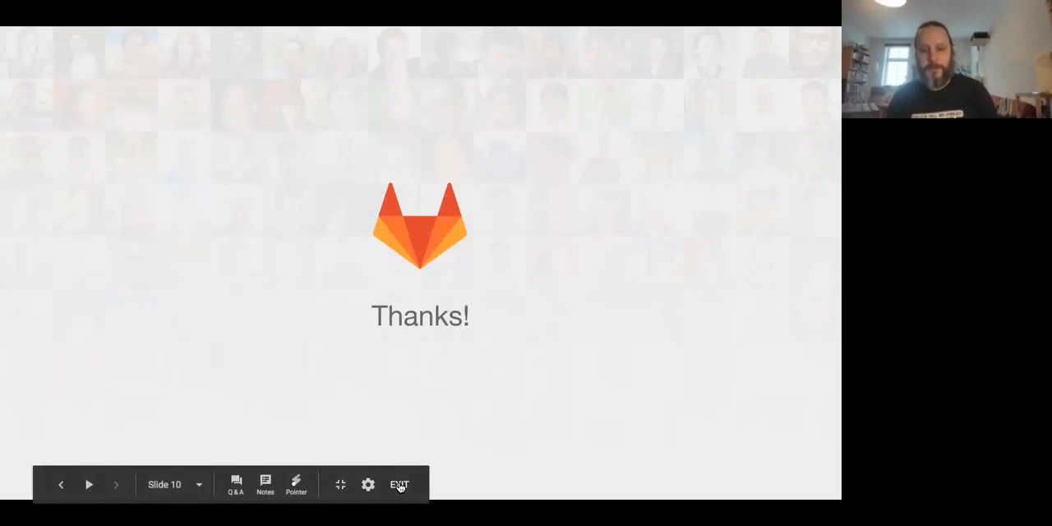
# Exit presentation mode, returning to the editor with slide 10 shown.
pyautogui.click(400, 484)
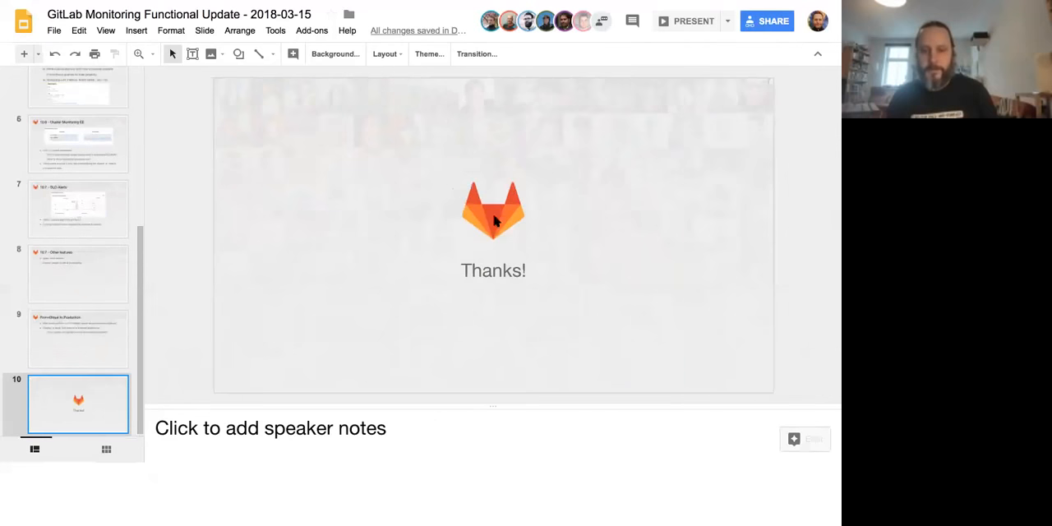